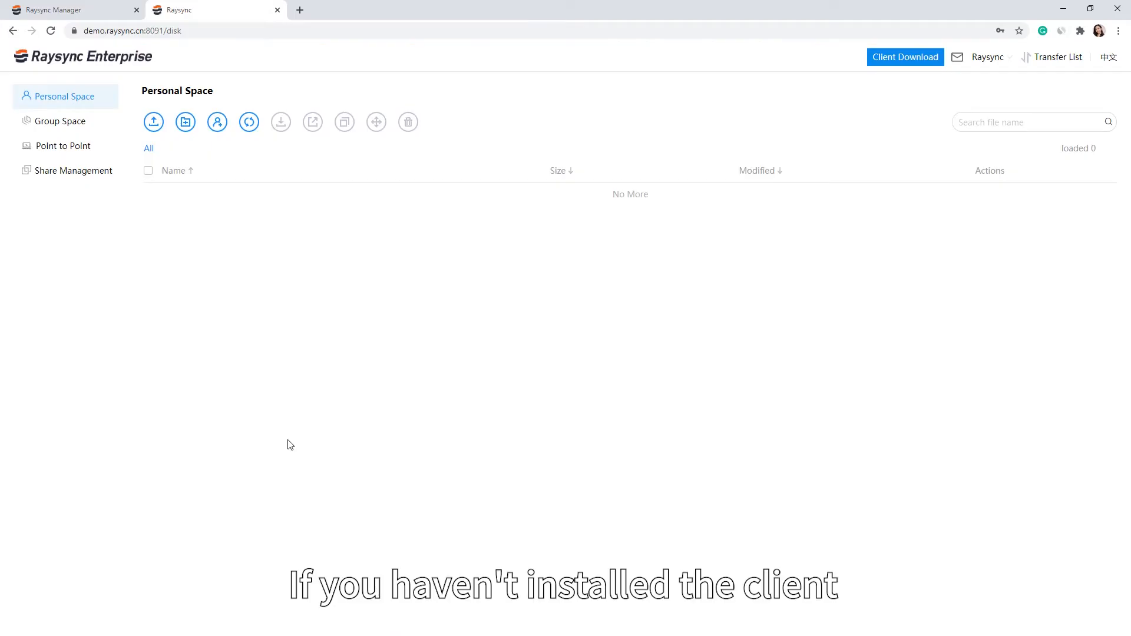
mouse_move(382, 409)
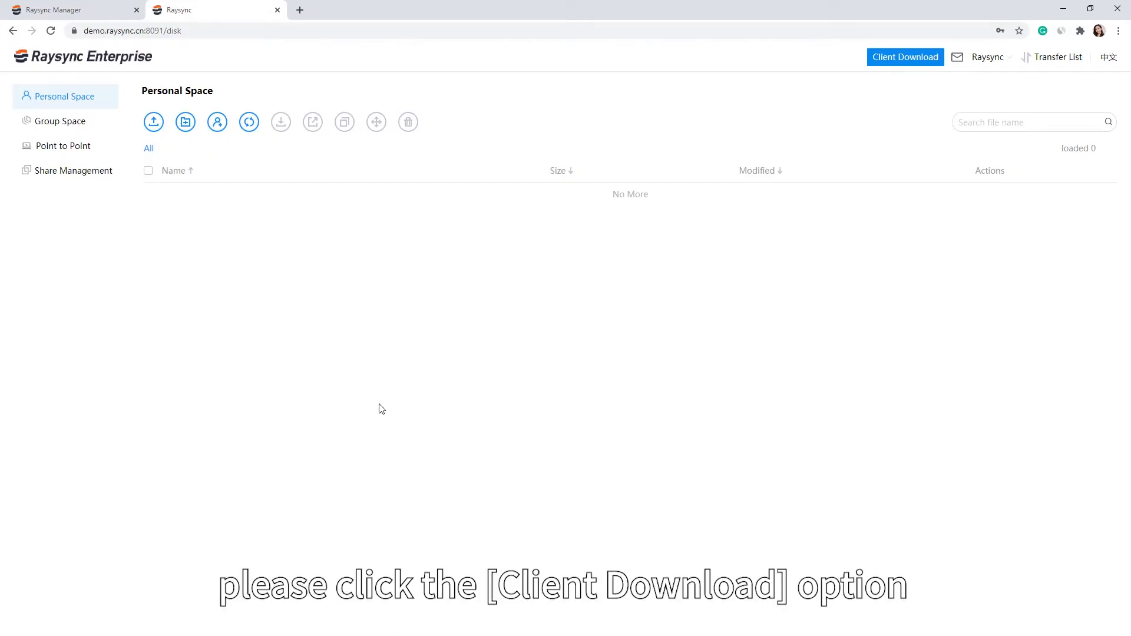
Show the Windows, Ubuntu, CentOS and Mac client download options
click(905, 57)
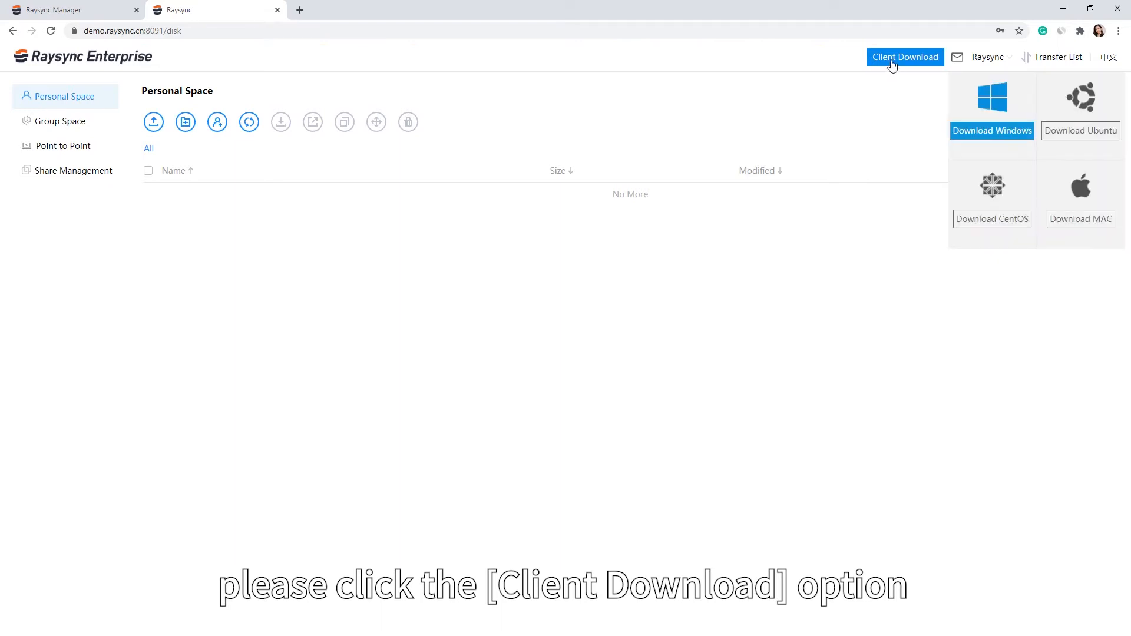
mouse_move(972, 136)
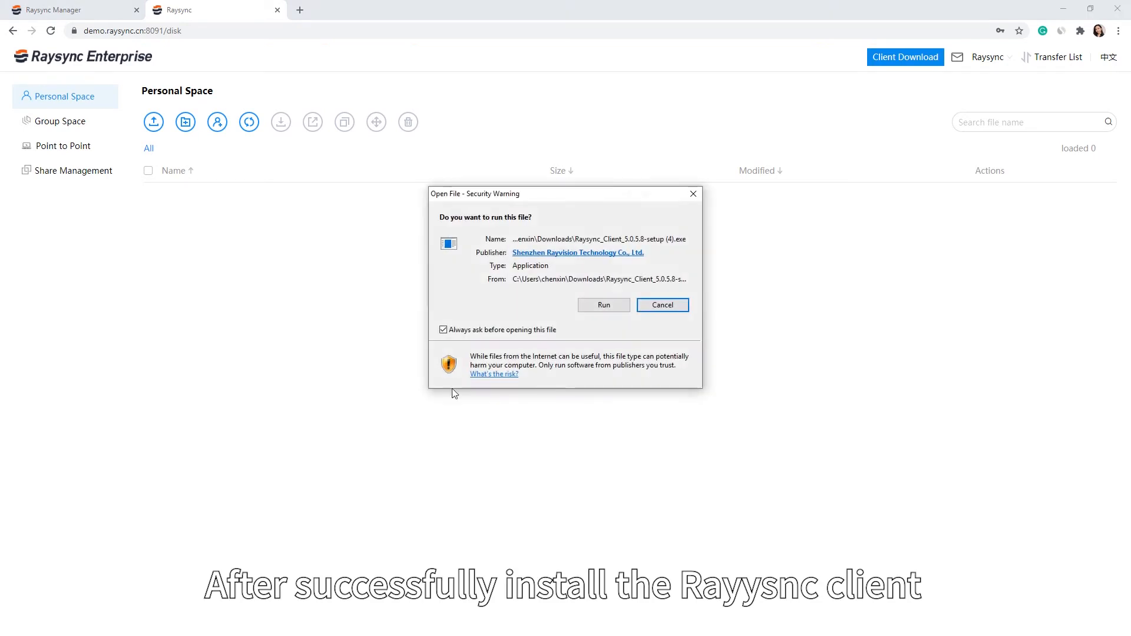
Run the downloaded Windows client setup file from the security warning
click(603, 305)
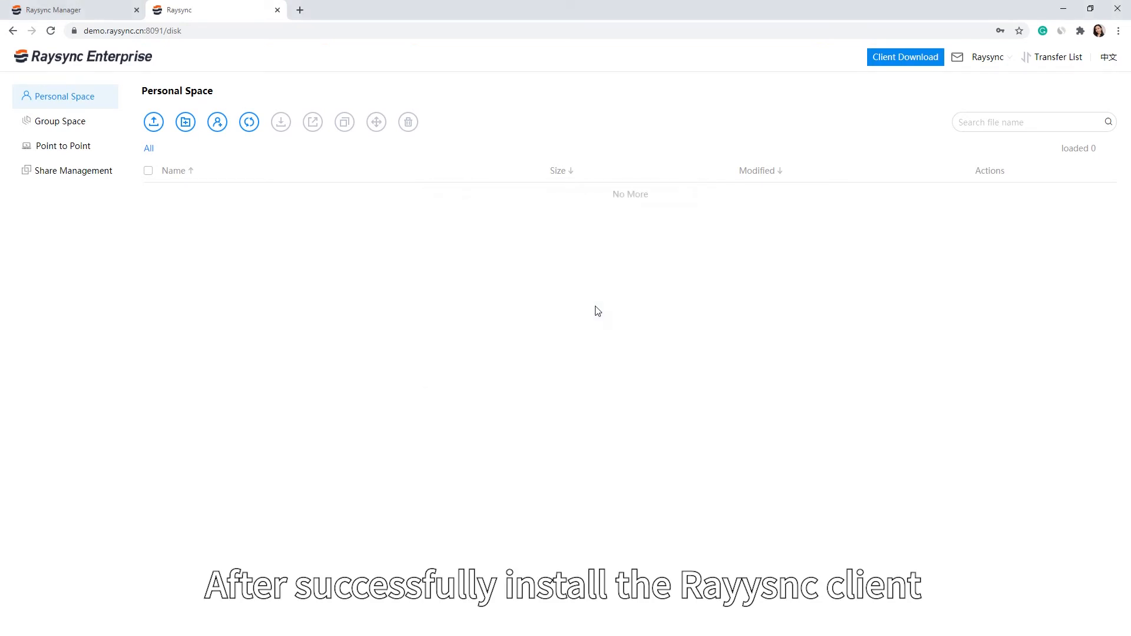
mouse_move(559, 309)
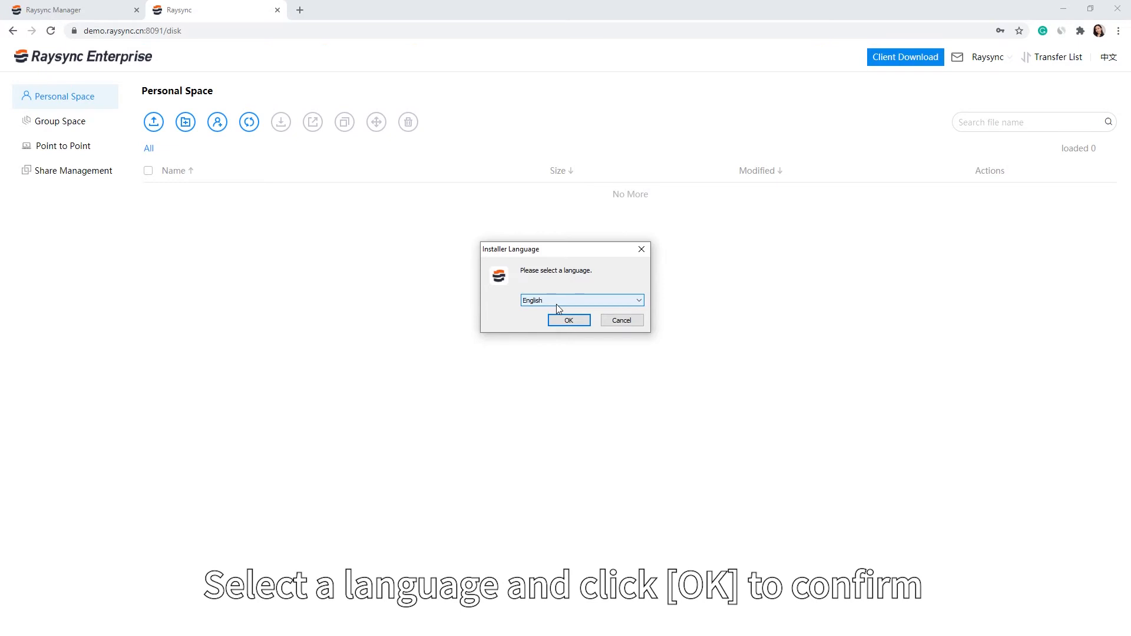
Install Raysync Client in English for all users, accepting the license, default components, folder and shortcuts
click(568, 319)
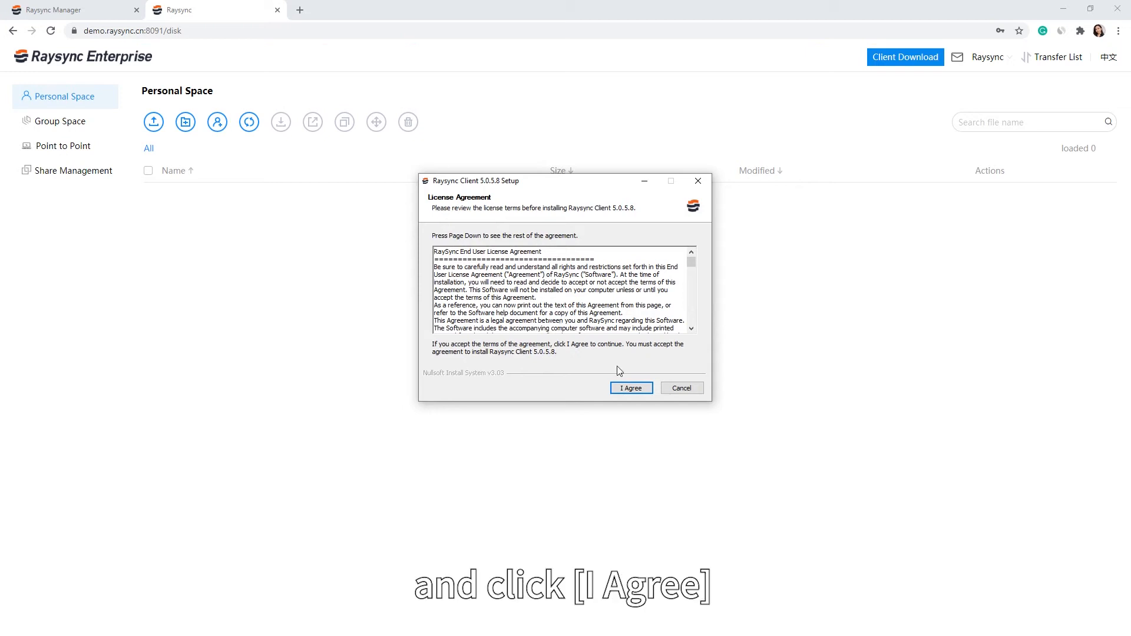
click(629, 389)
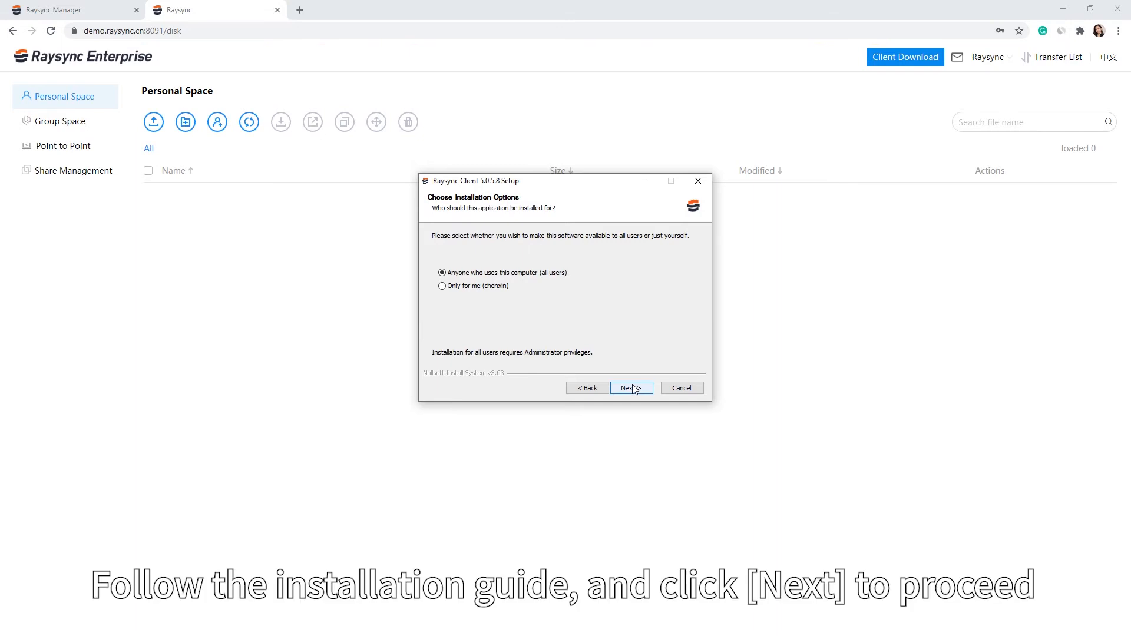
click(630, 387)
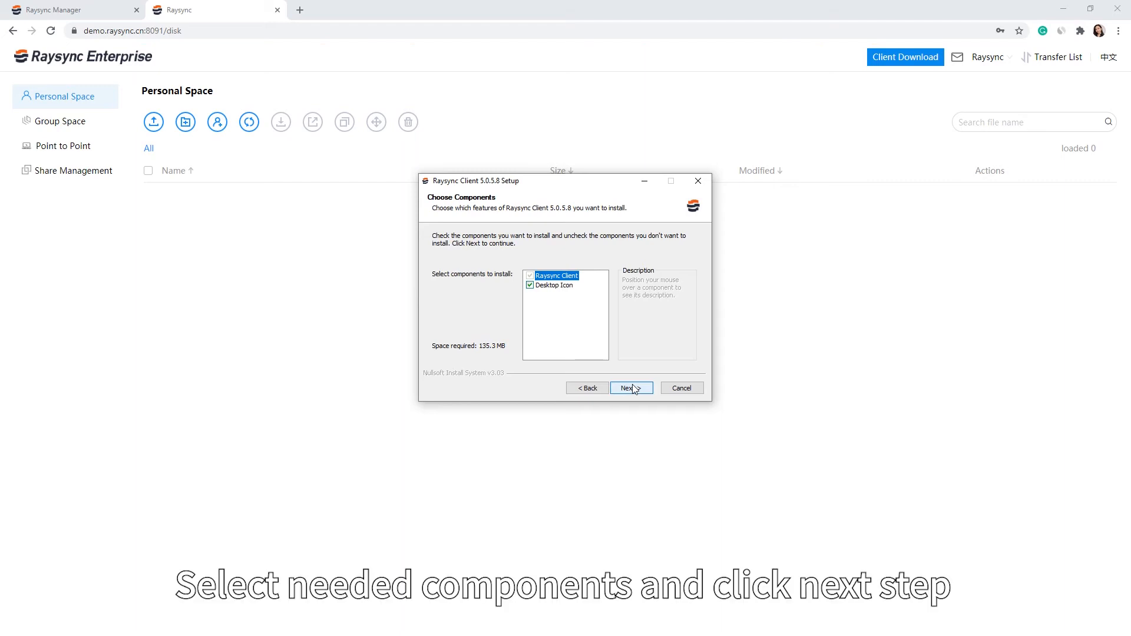
click(630, 388)
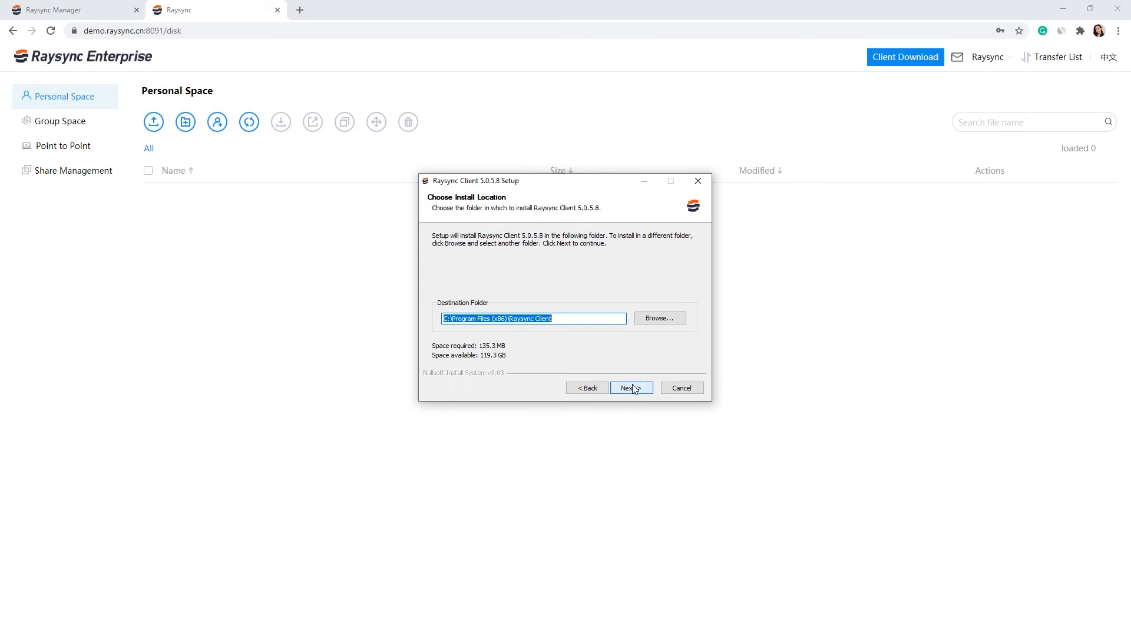
click(629, 388)
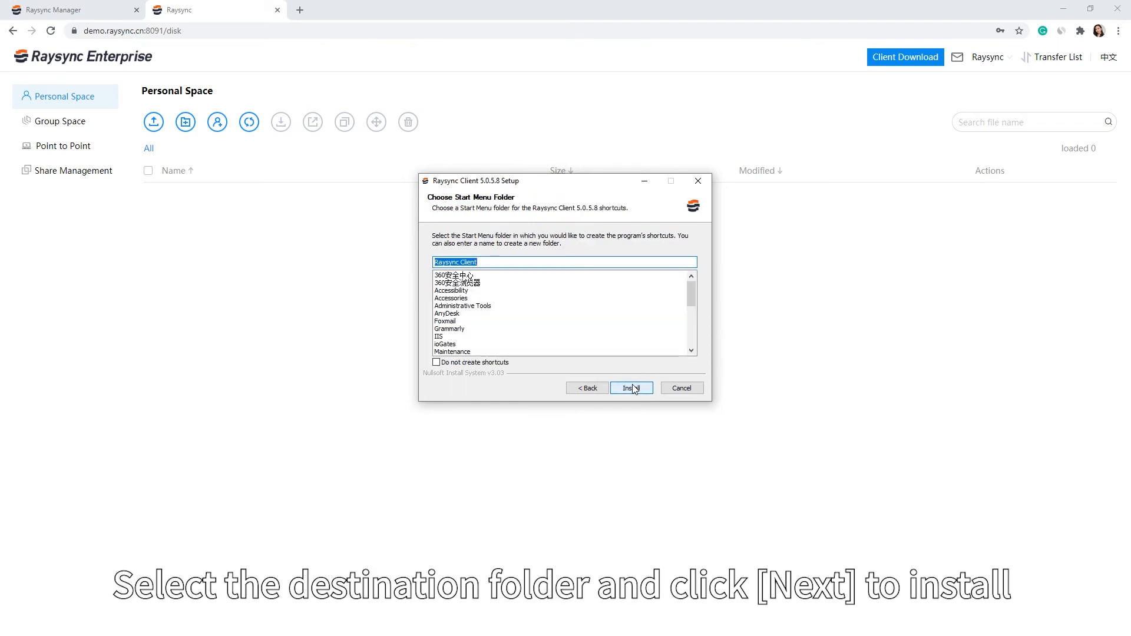
click(630, 389)
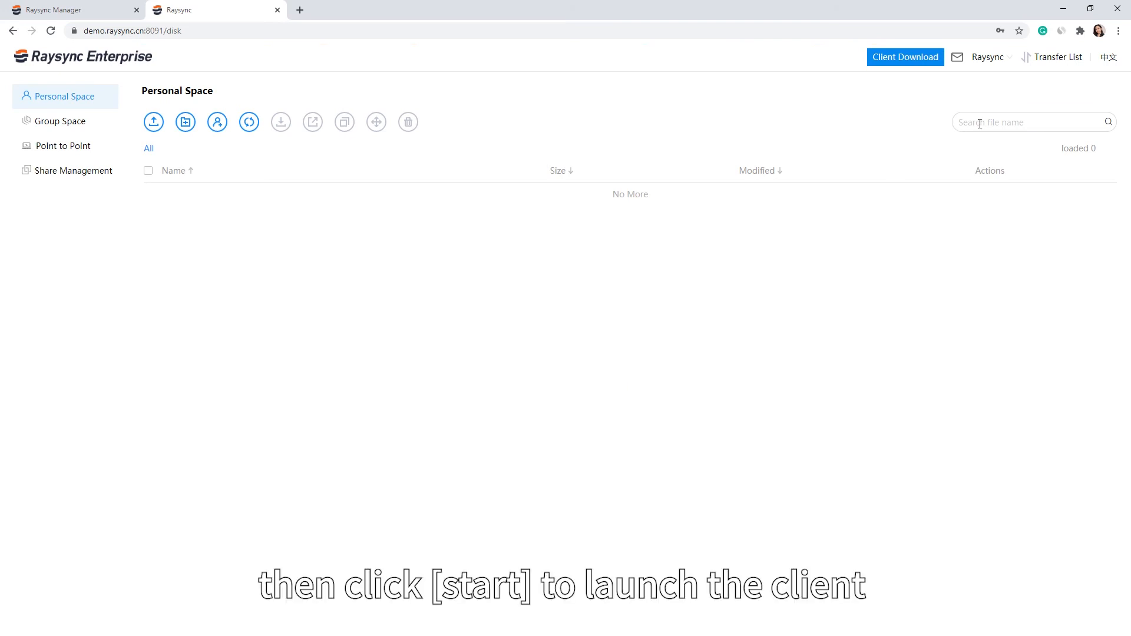
Start the installed client from Transfer List and allow the browser to open raysync-watch
click(1057, 57)
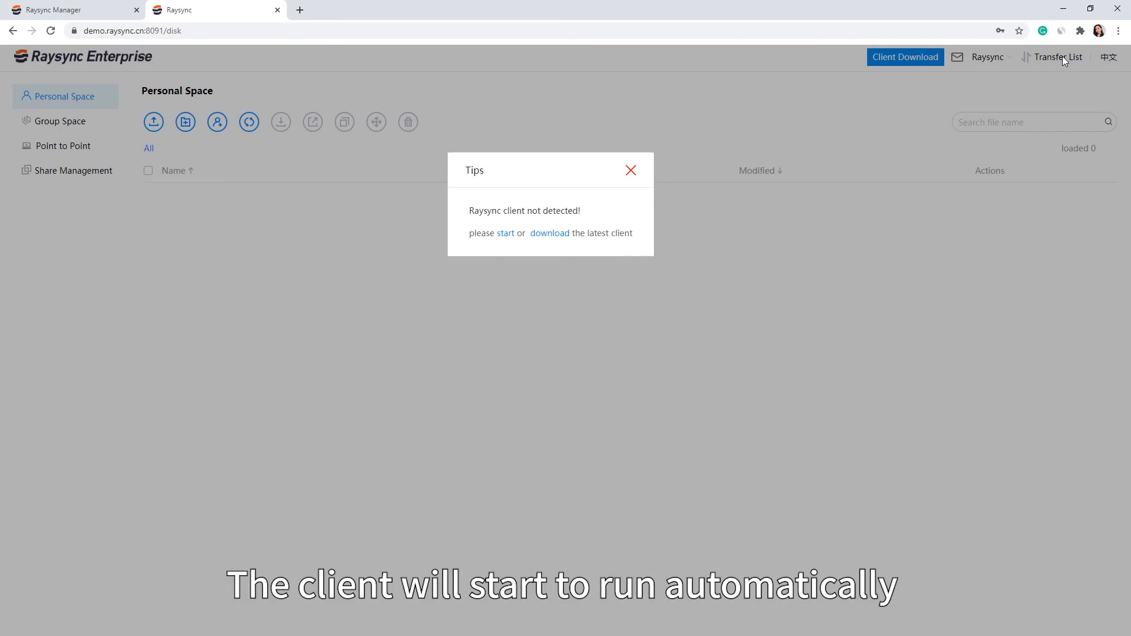
click(505, 233)
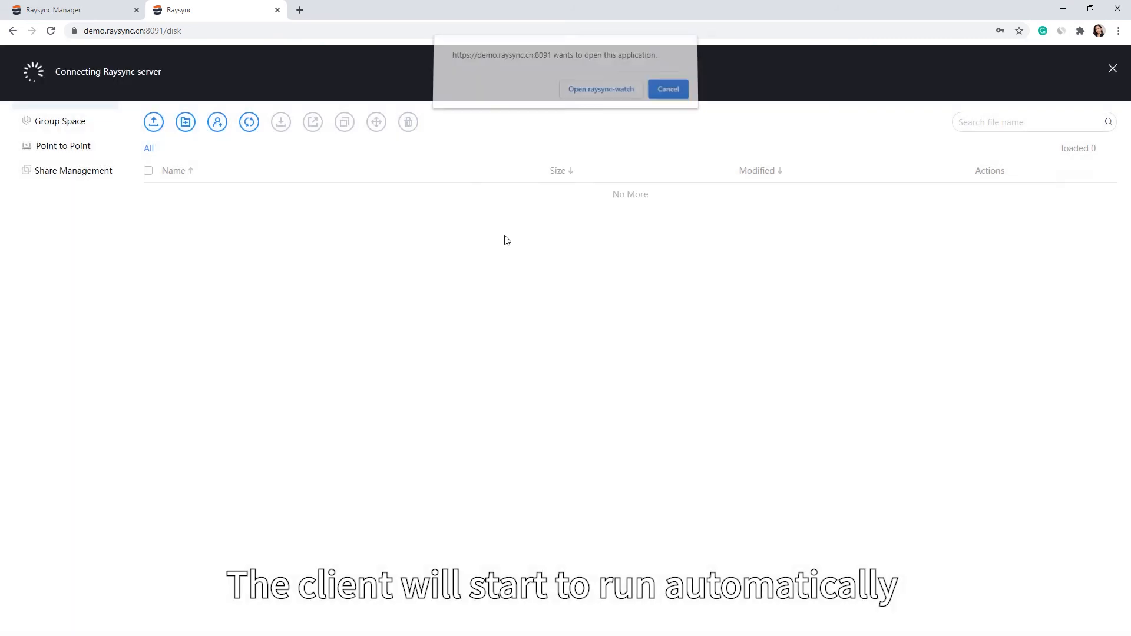
click(600, 89)
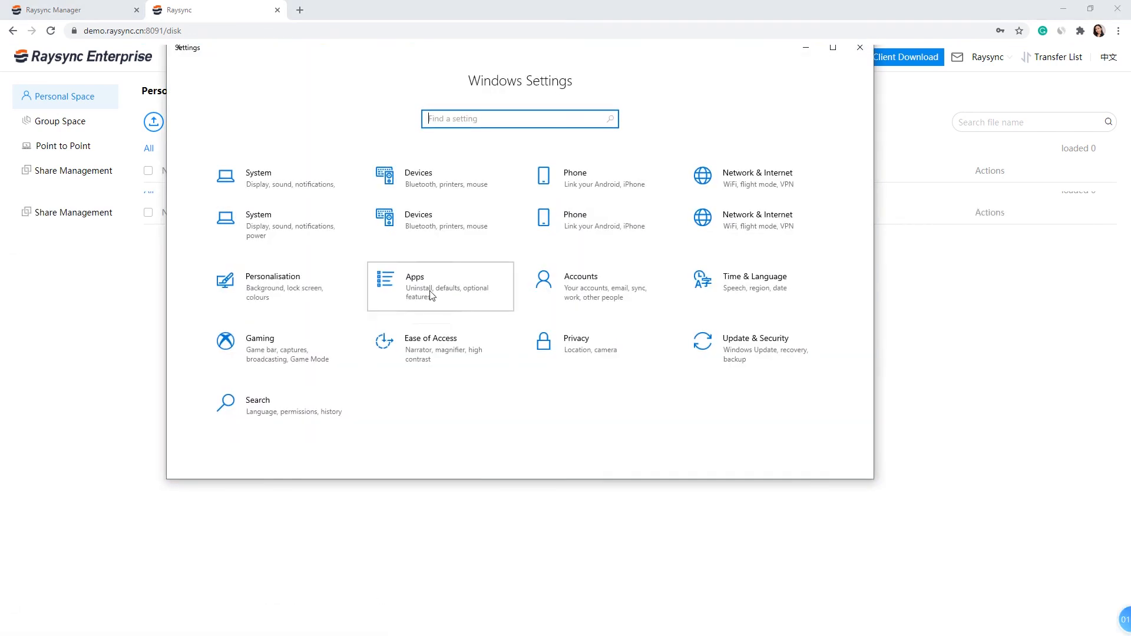
Search installed apps for 'raysync' and confirm uninstalling Raysync Client 5.0.5.8
click(414, 286)
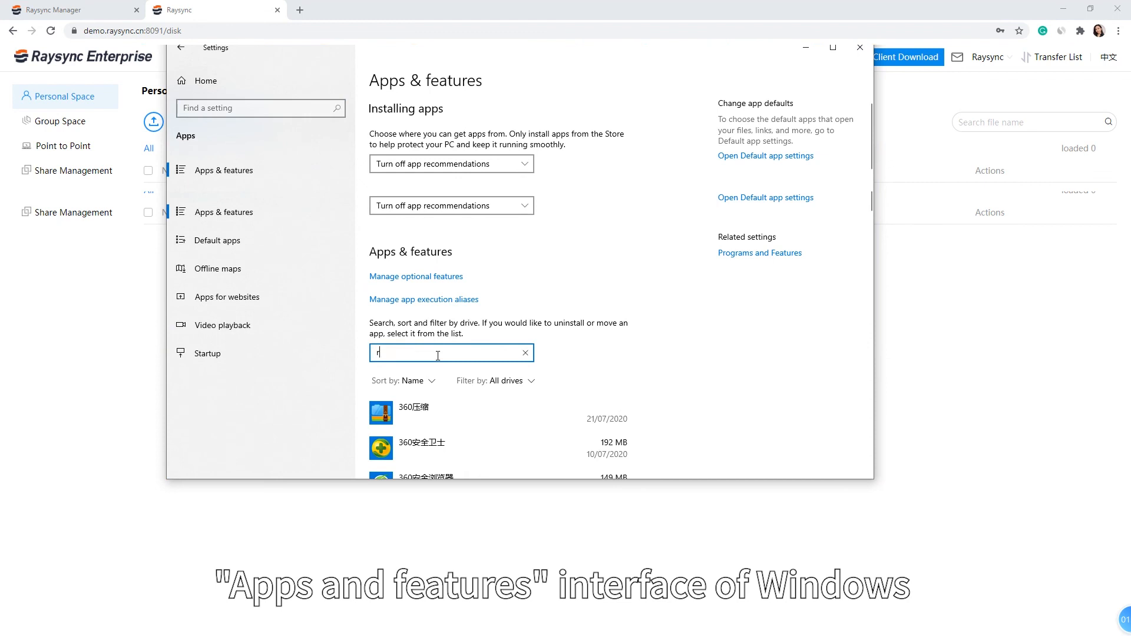
text(aysync)
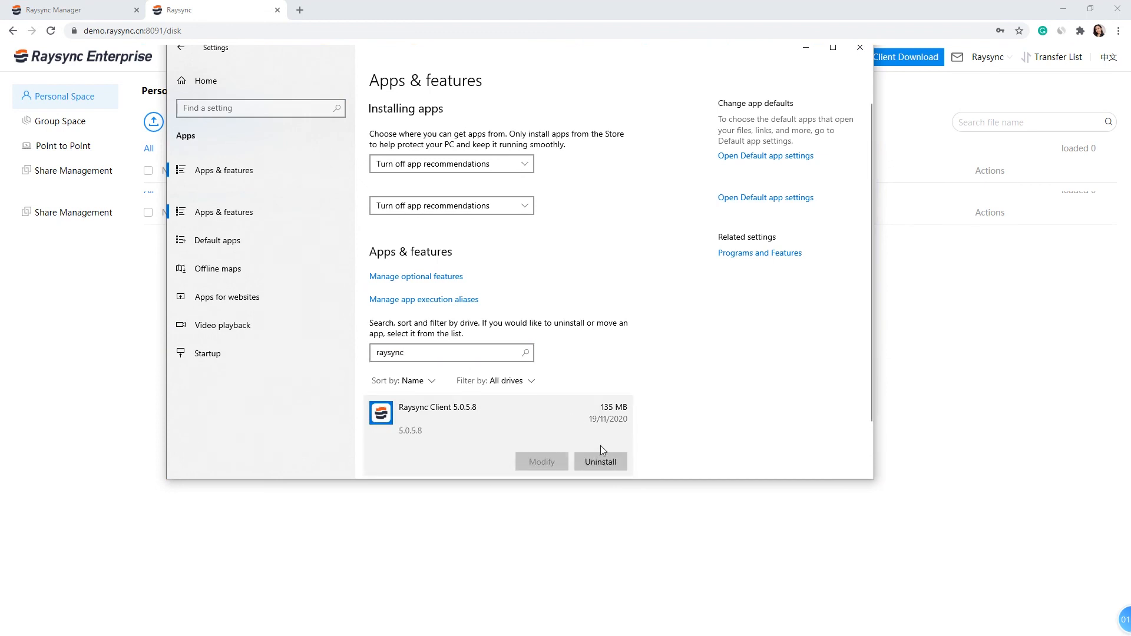
click(600, 462)
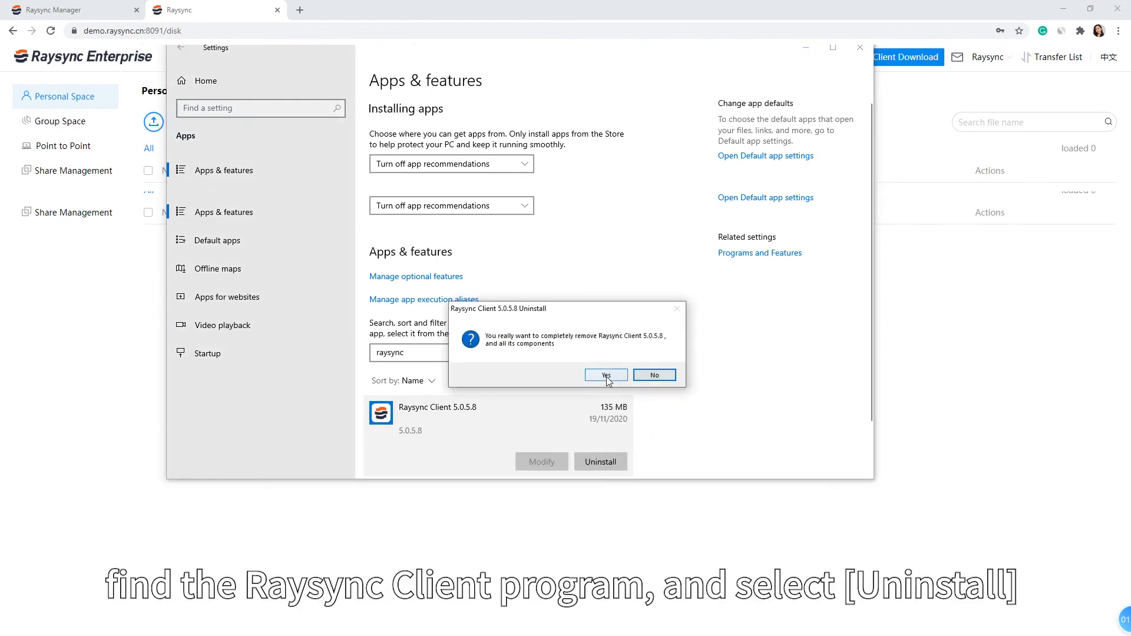
click(606, 375)
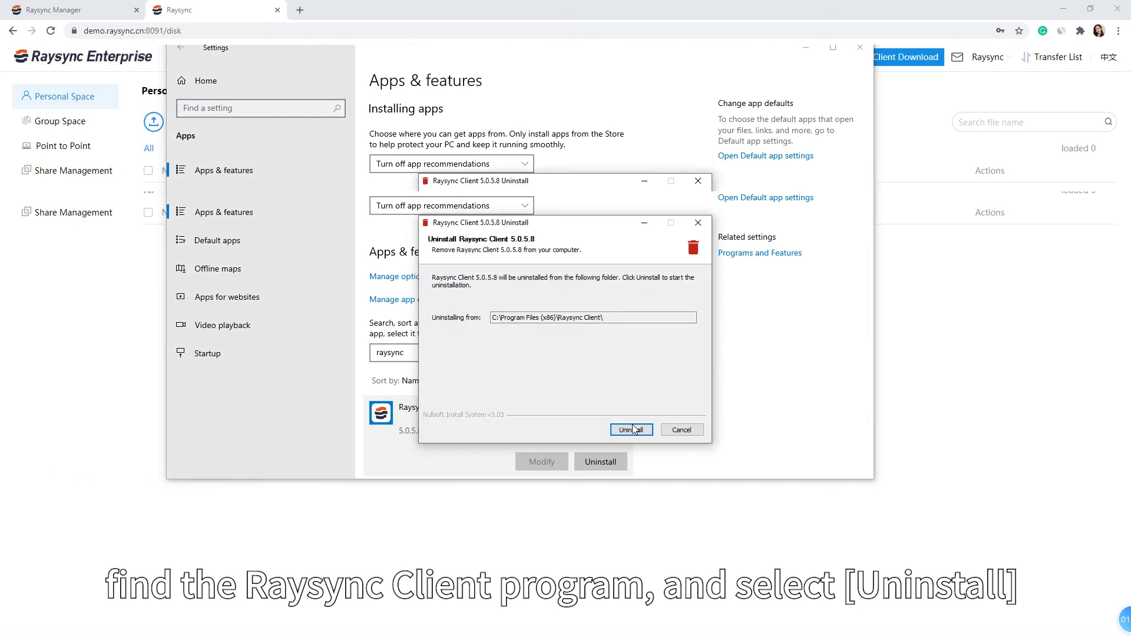